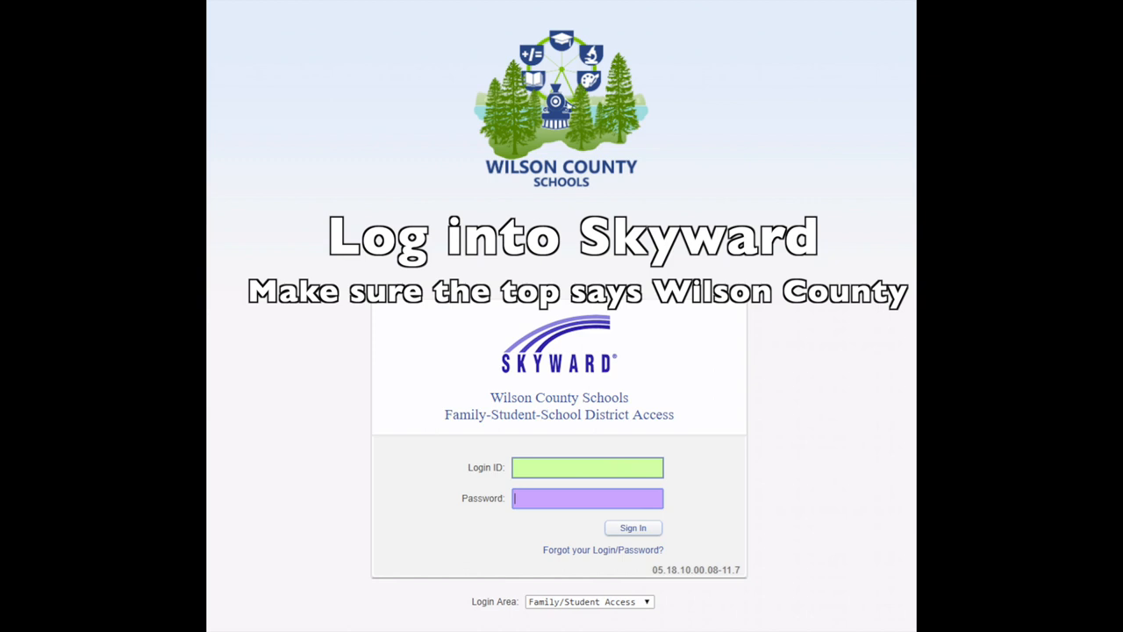
Sign in to the Wilson County Schools site, enter Student Access, and view the Schedule page
click(631, 528)
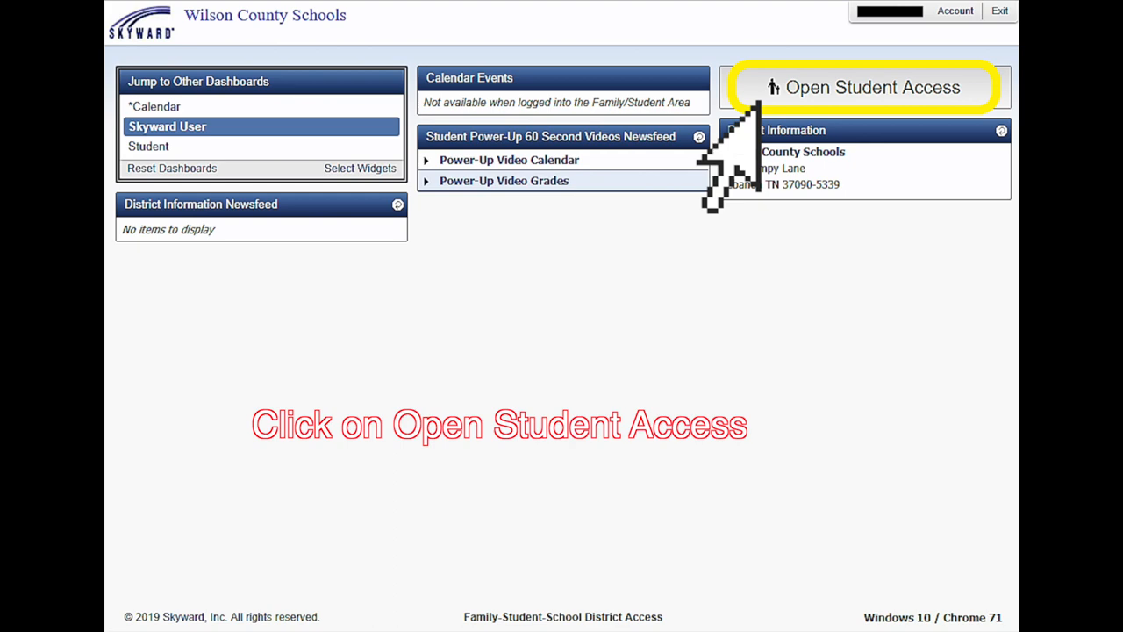
click(870, 87)
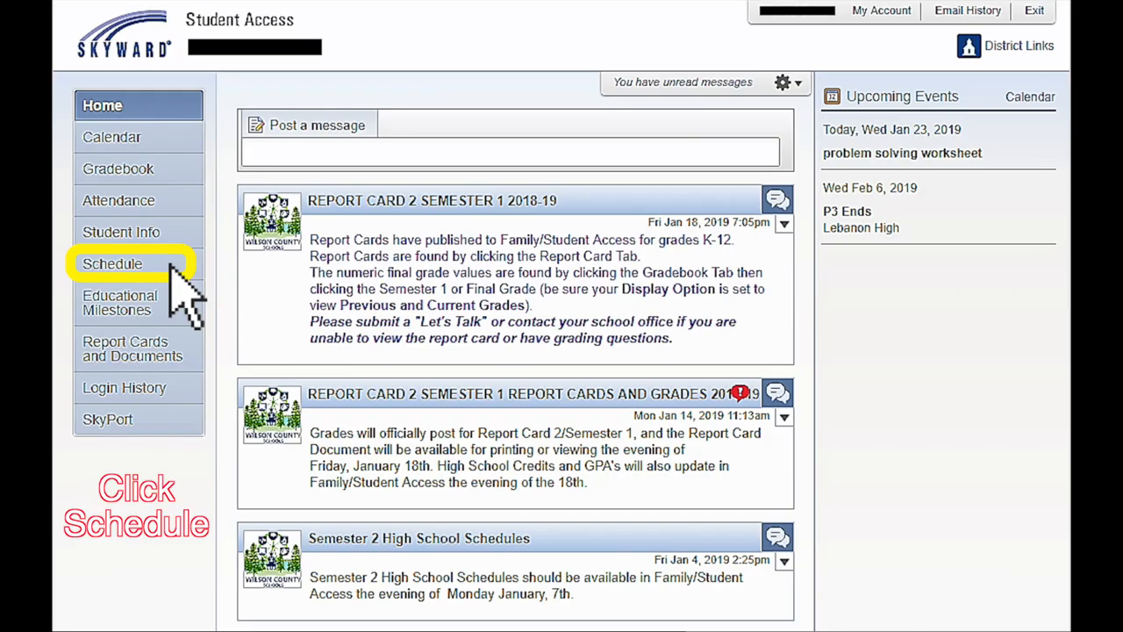
click(112, 263)
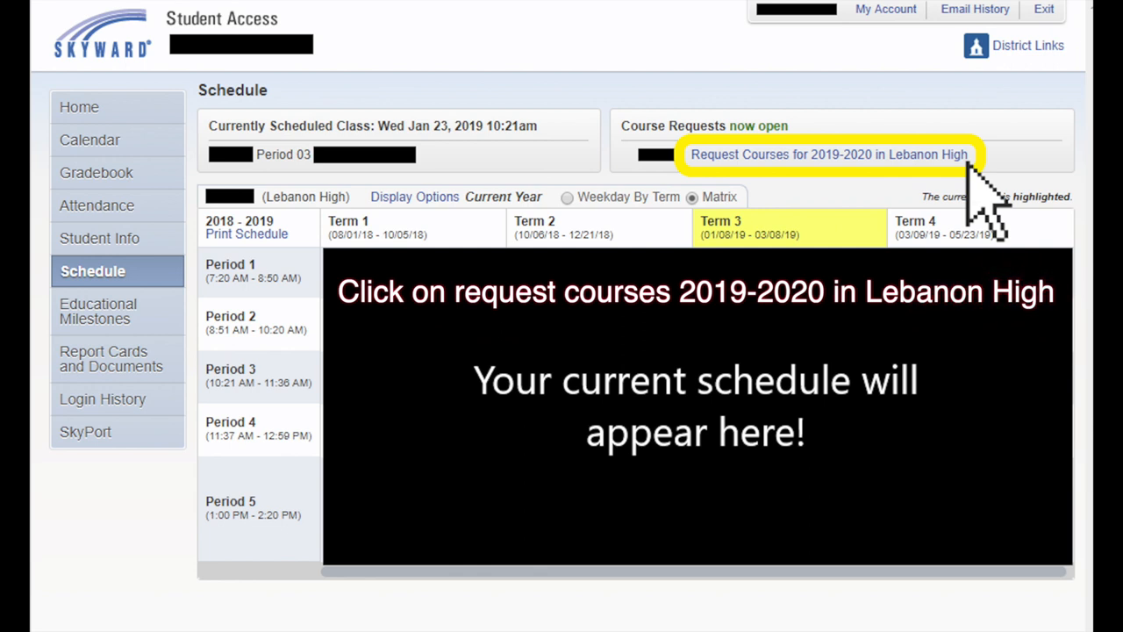
Open Lebanon High's 2019-2020 course request window and search code 30 for Creative Writing
click(828, 154)
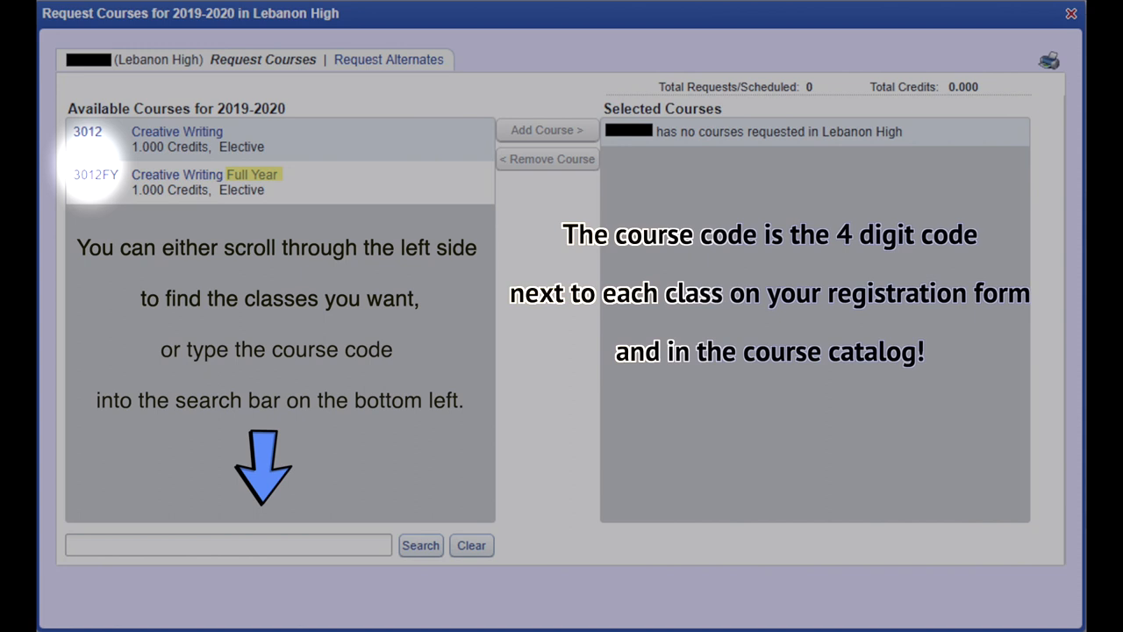
text(30)
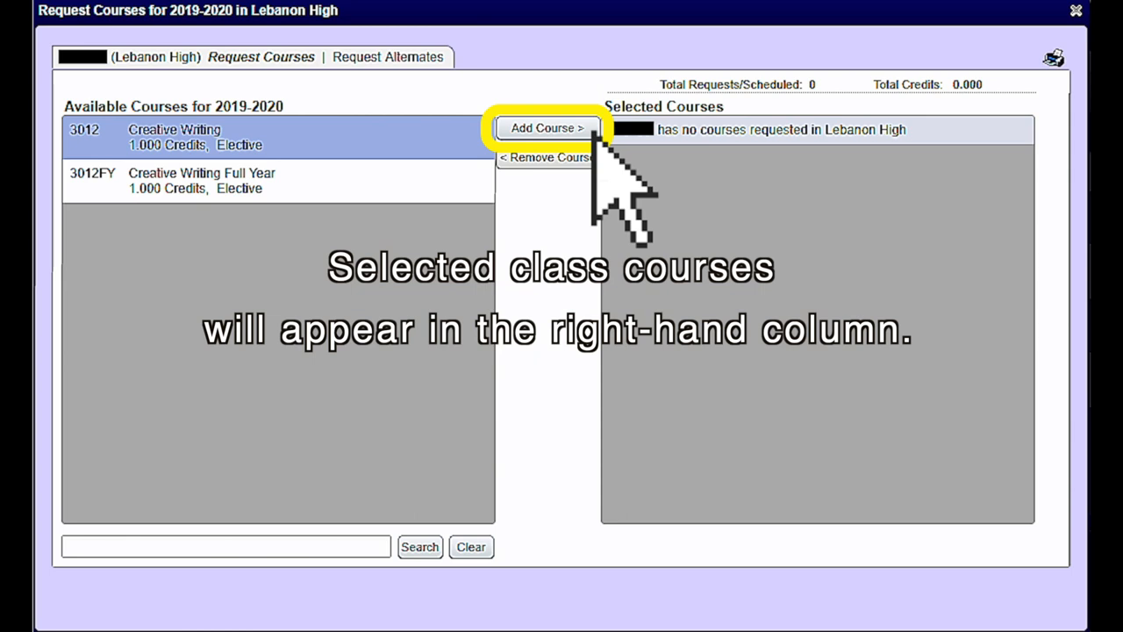
Add Creative Writing to the 2019-2020 requested courses
click(546, 127)
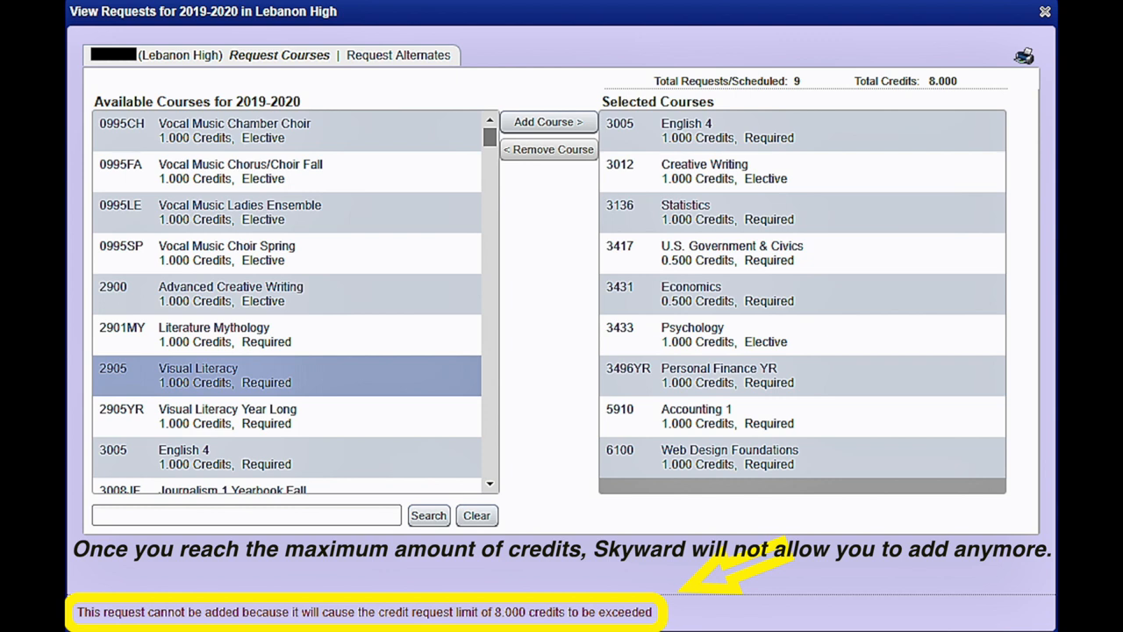
Add Vocal Music Chamber Choir as an alternate, switching between the requests and alternates tabs
click(398, 54)
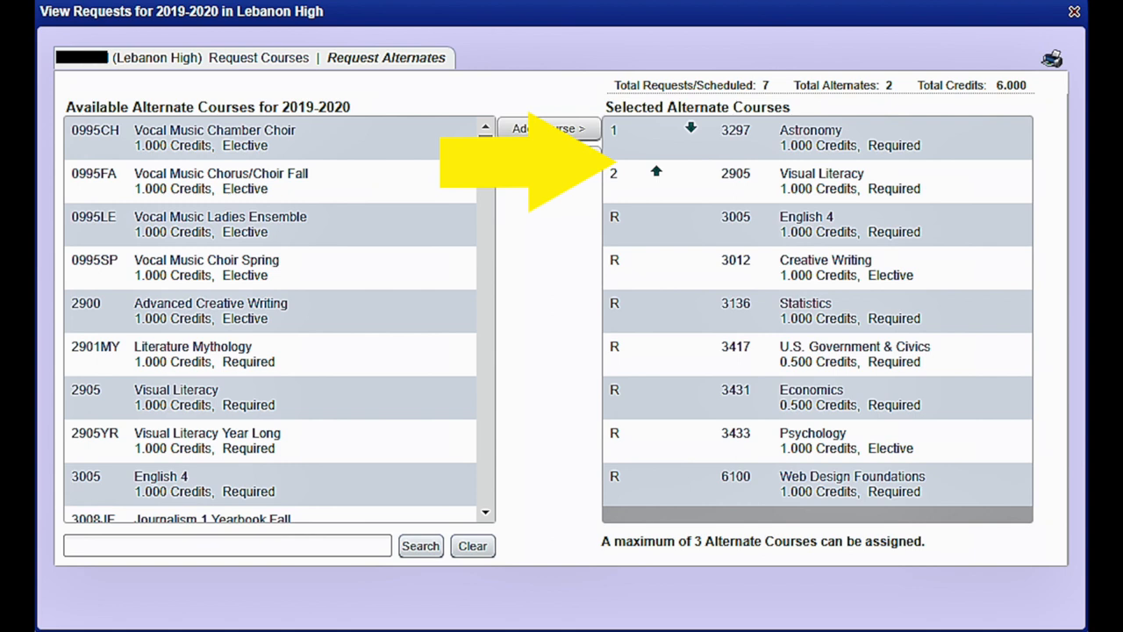
click(547, 128)
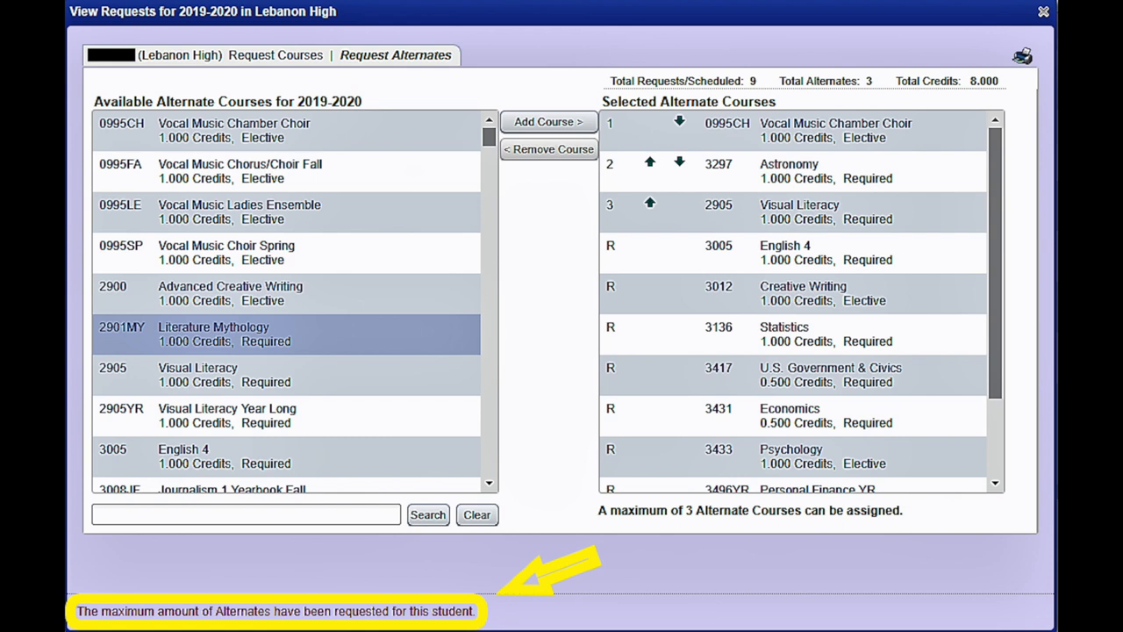
click(279, 56)
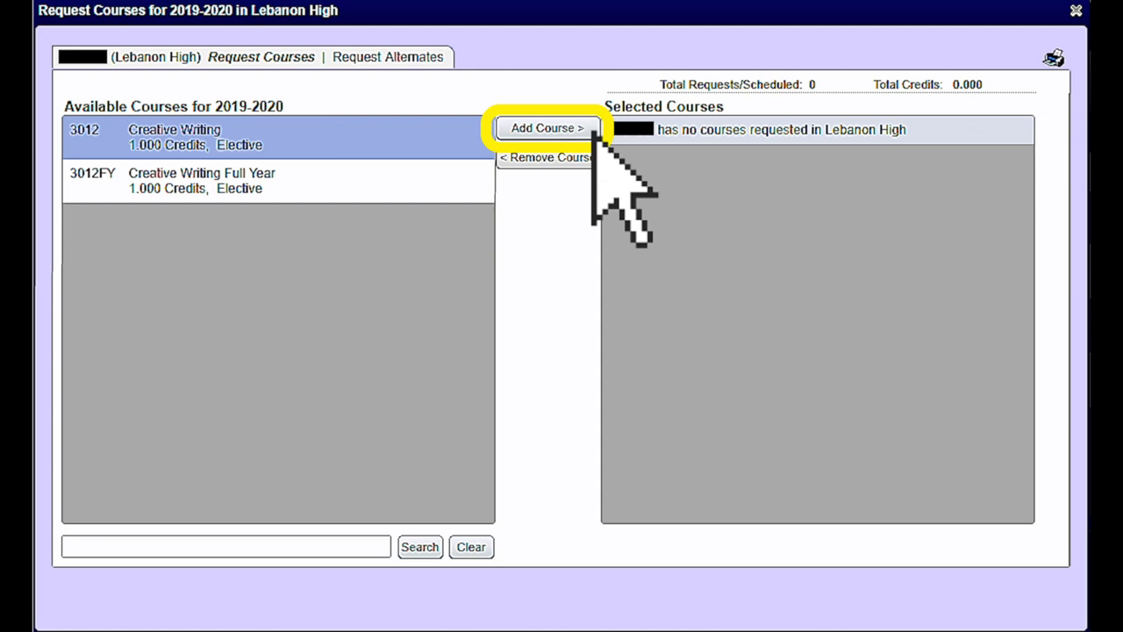
click(387, 56)
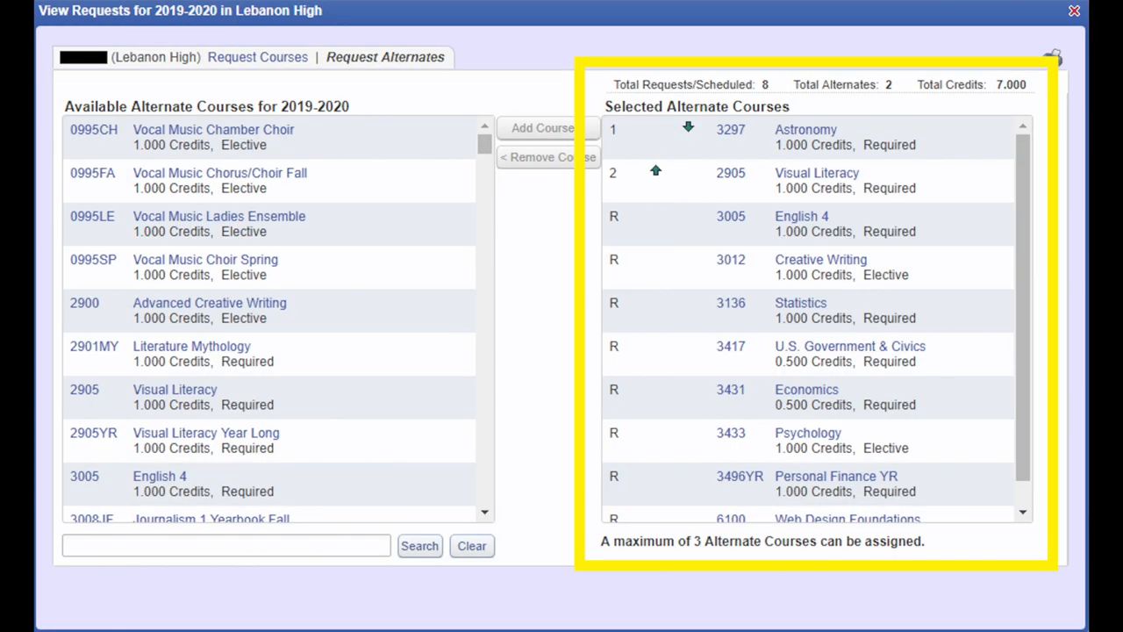